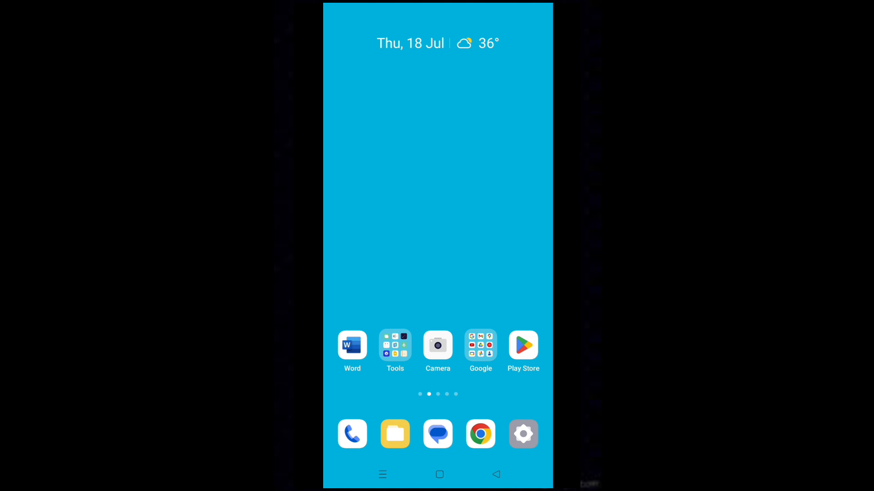
# Open Settings and navigate to the Additional Settings page, locating the Power Button entry
pyautogui.click(522, 434)
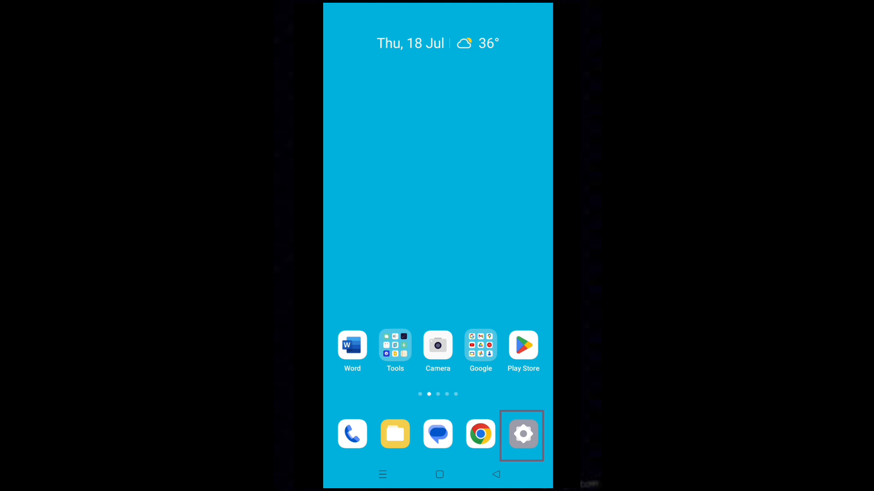
pyautogui.click(522, 435)
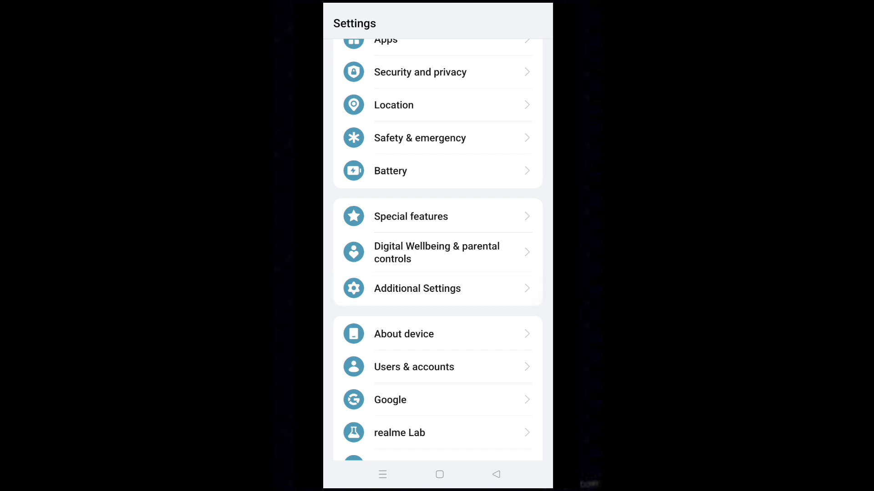
pyautogui.click(417, 289)
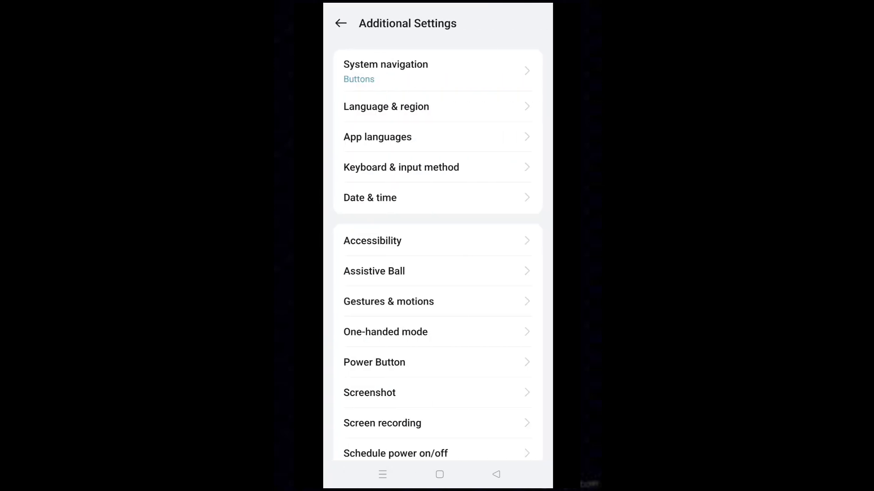
pyautogui.click(430, 362)
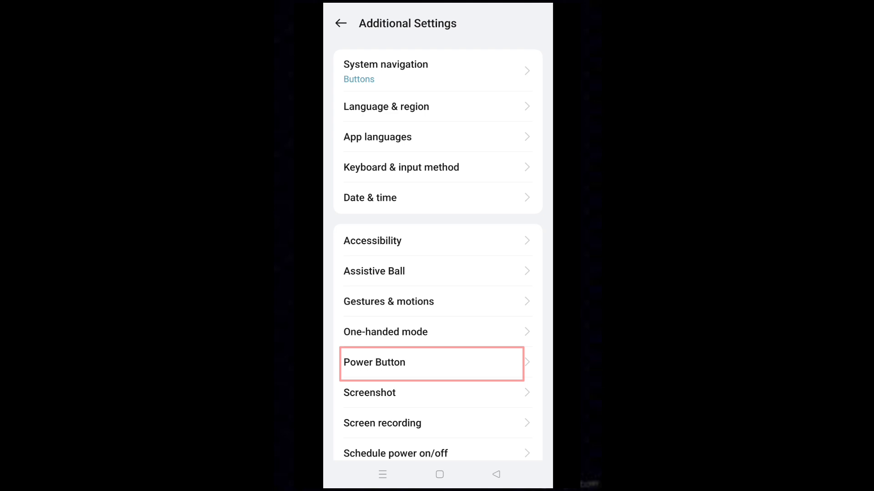
# Open Power Button settings and show the 'Press and hold the Power button' function choices
pyautogui.click(429, 362)
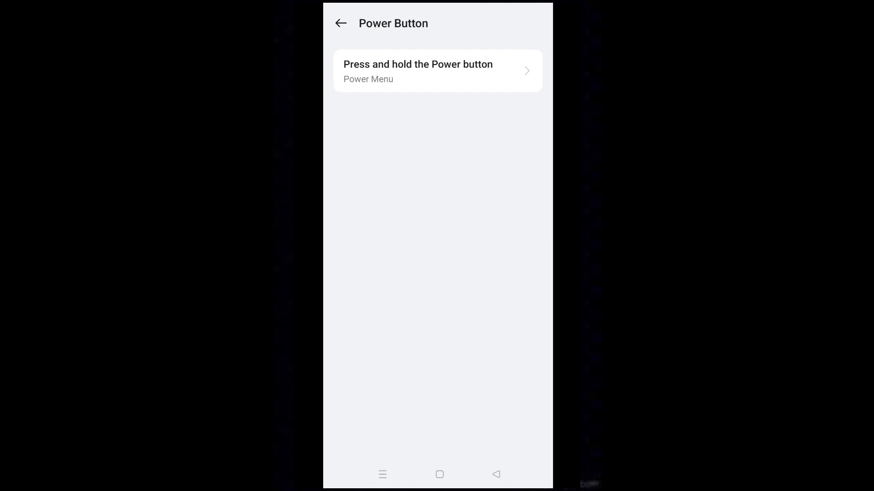
pyautogui.click(437, 71)
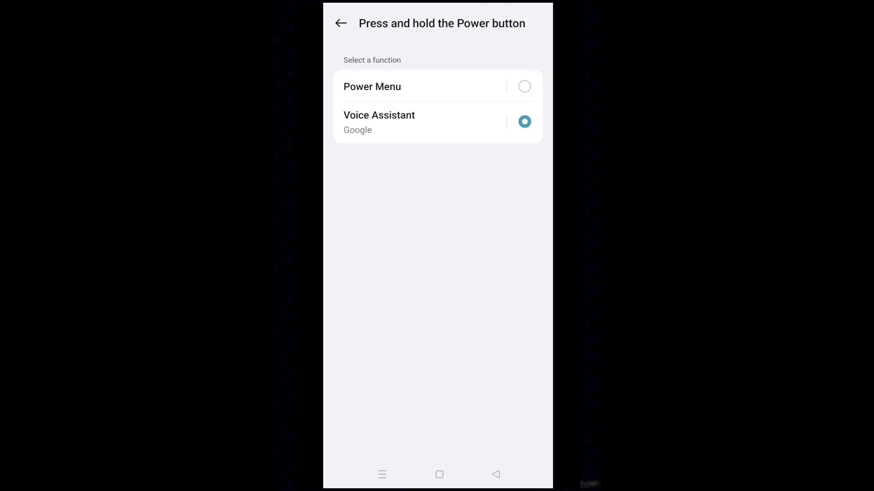